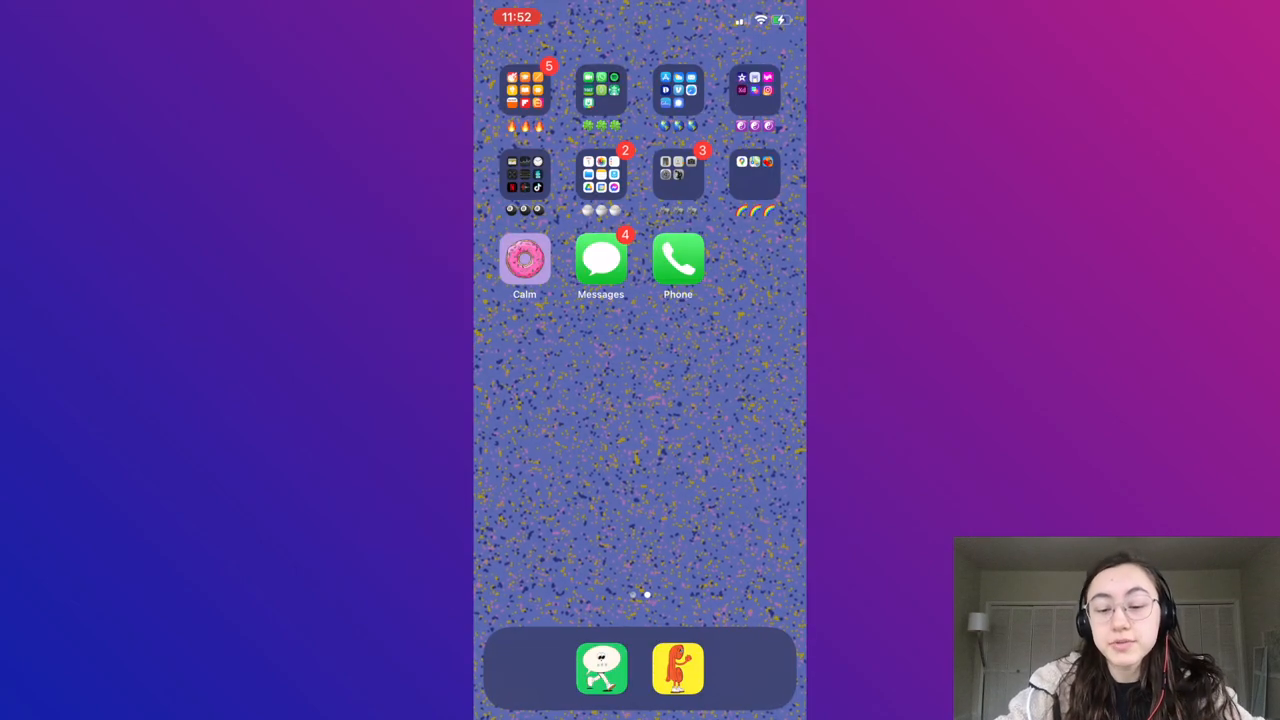
Step: Launch Snapchat from the home screen into its live camera view
click(600, 668)
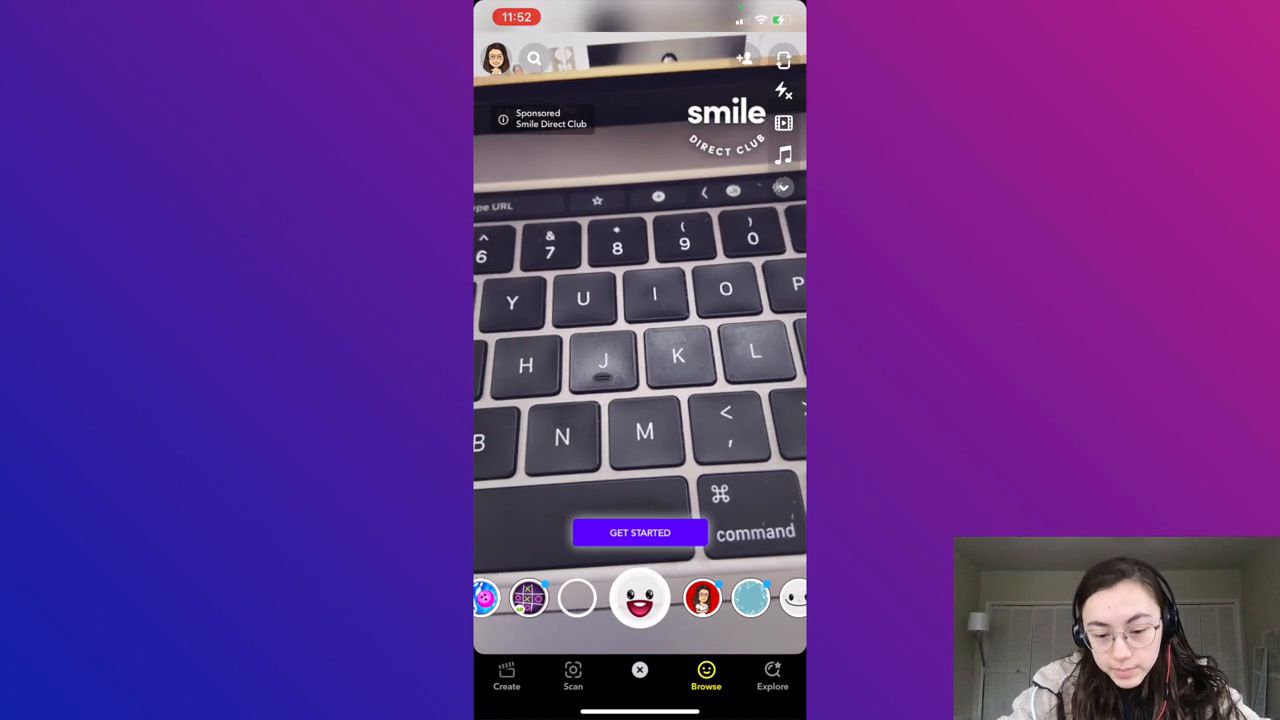
Step: Search the lens library for "no beard" and select the no beard lens
click(706, 678)
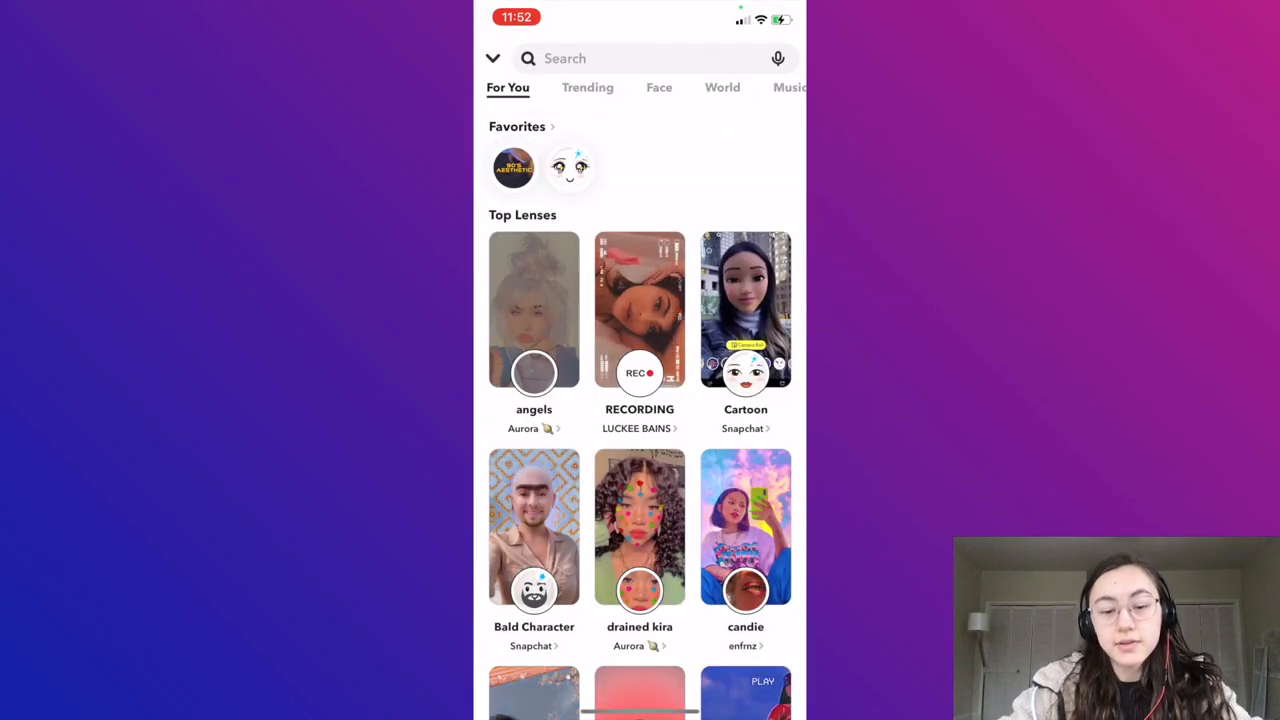
text(no)
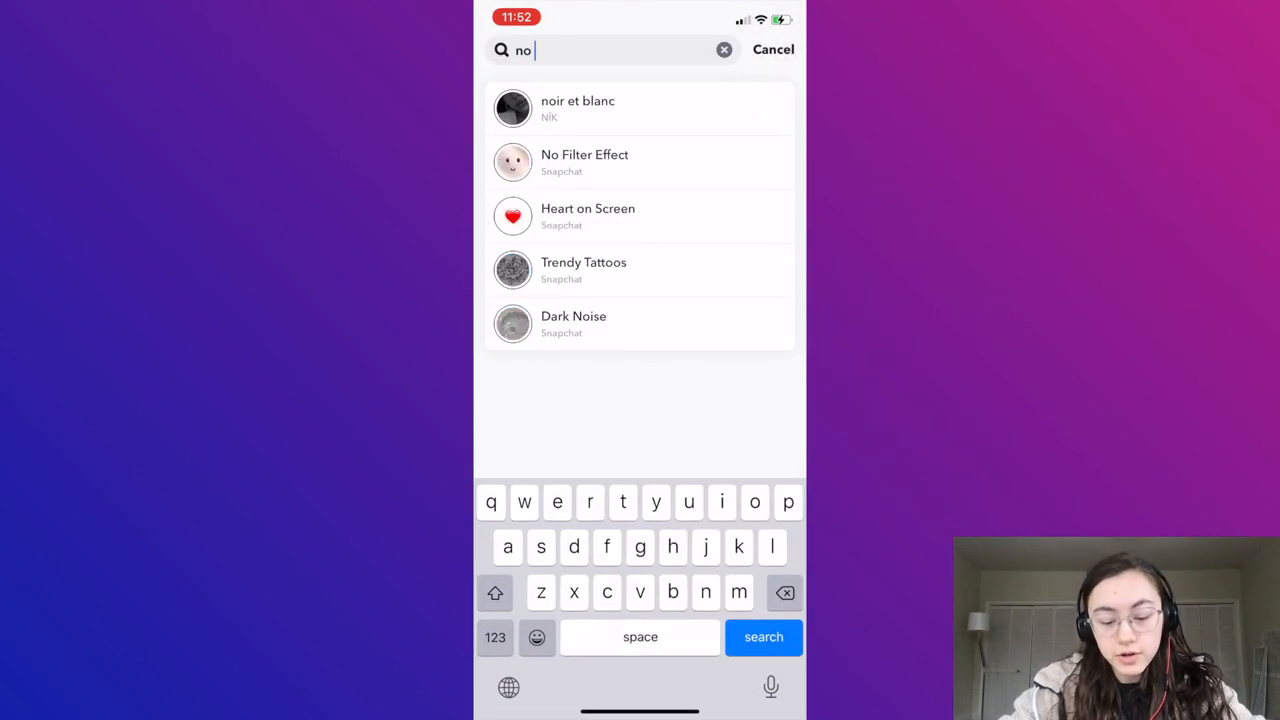
text(beard)
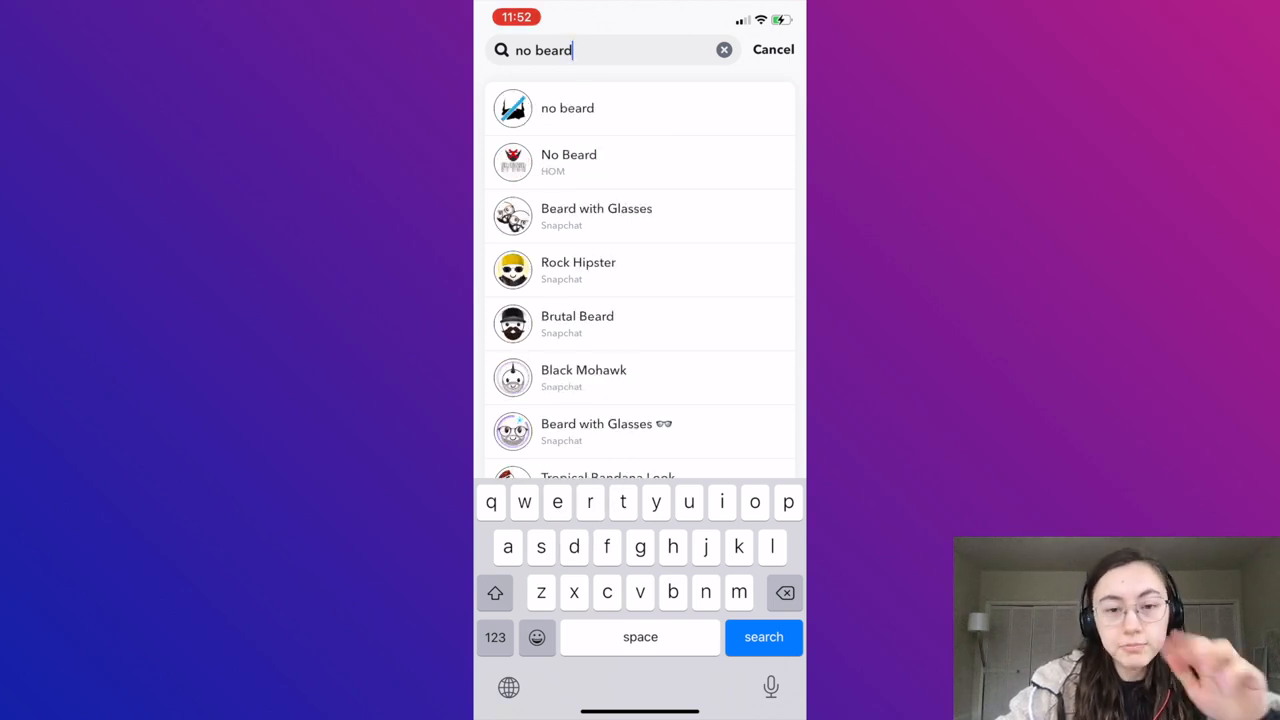
click(568, 108)
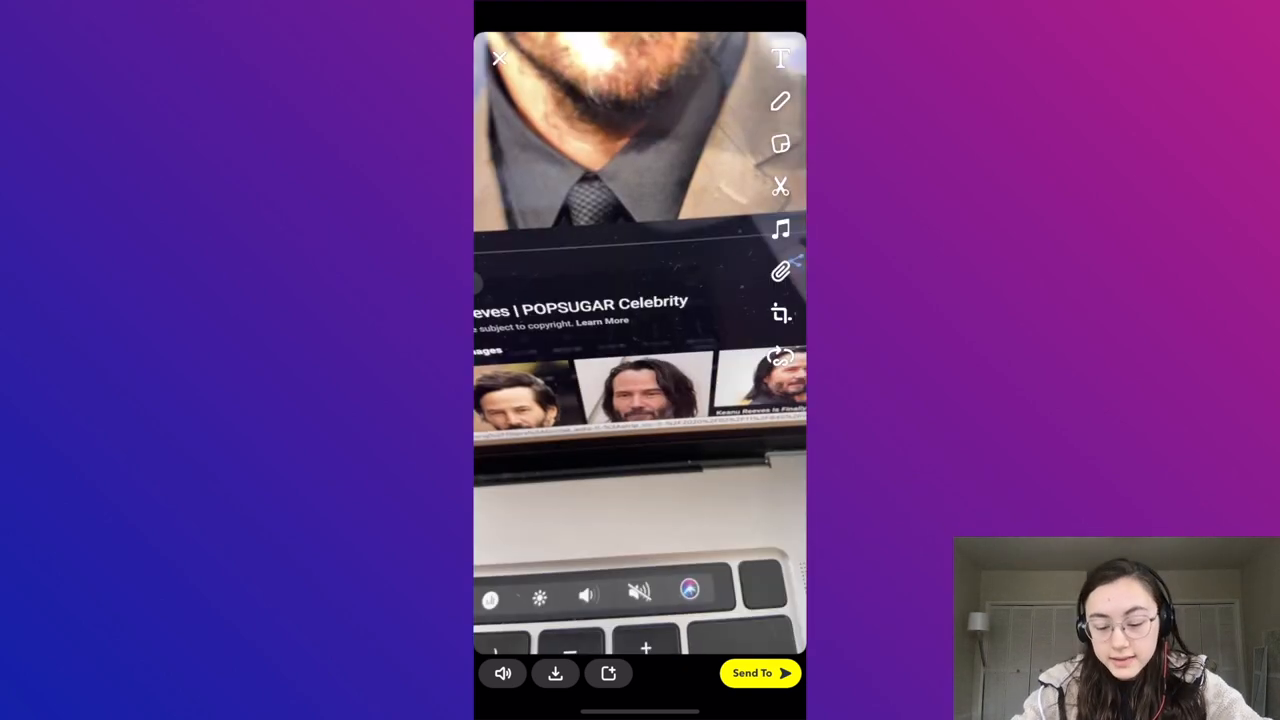
Step: Save the recorded no-beard clip of the Keanu Reeves photos to the phone
click(556, 672)
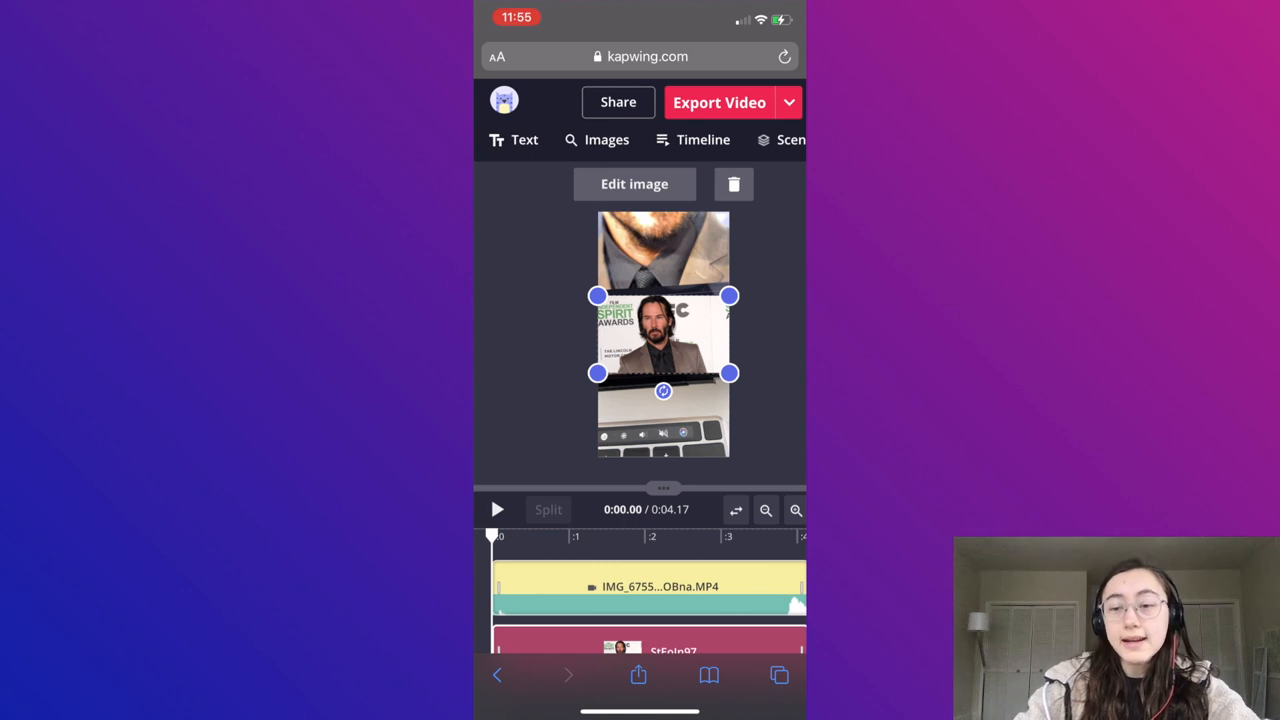
click(664, 336)
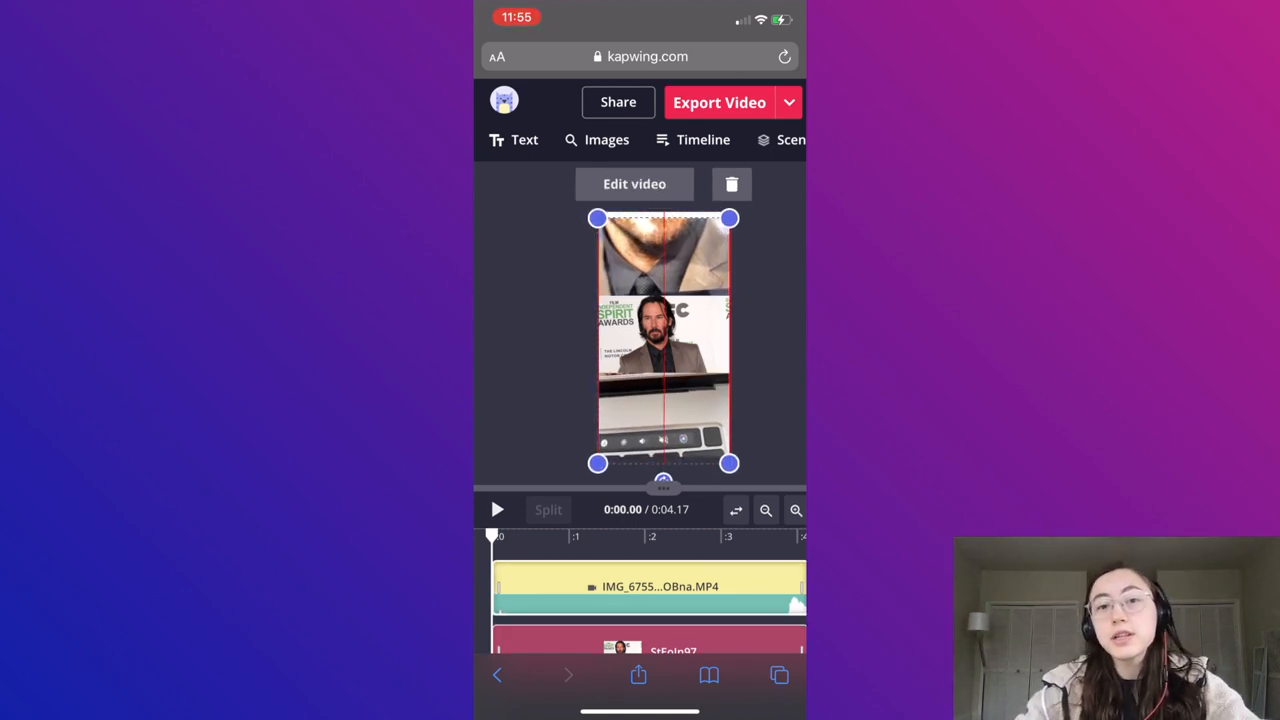
click(664, 336)
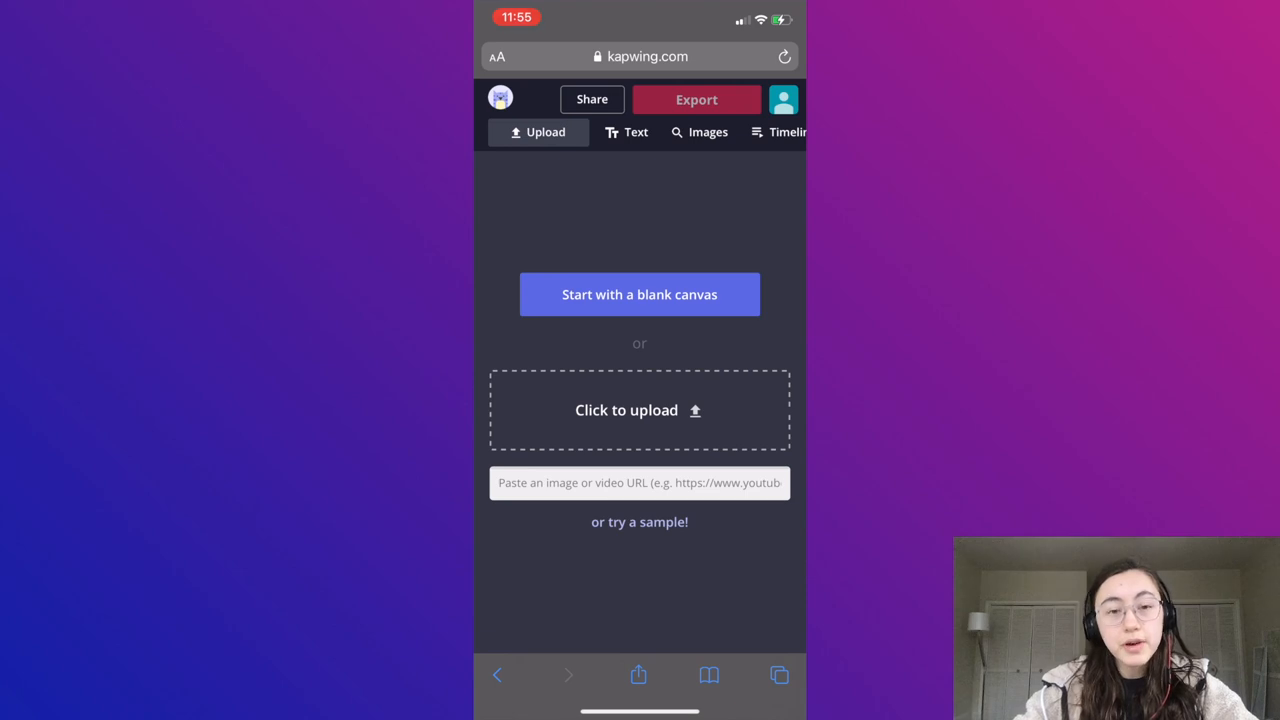
Step: Upload the lens video from Photos into a Kapwing project and export it
click(640, 410)
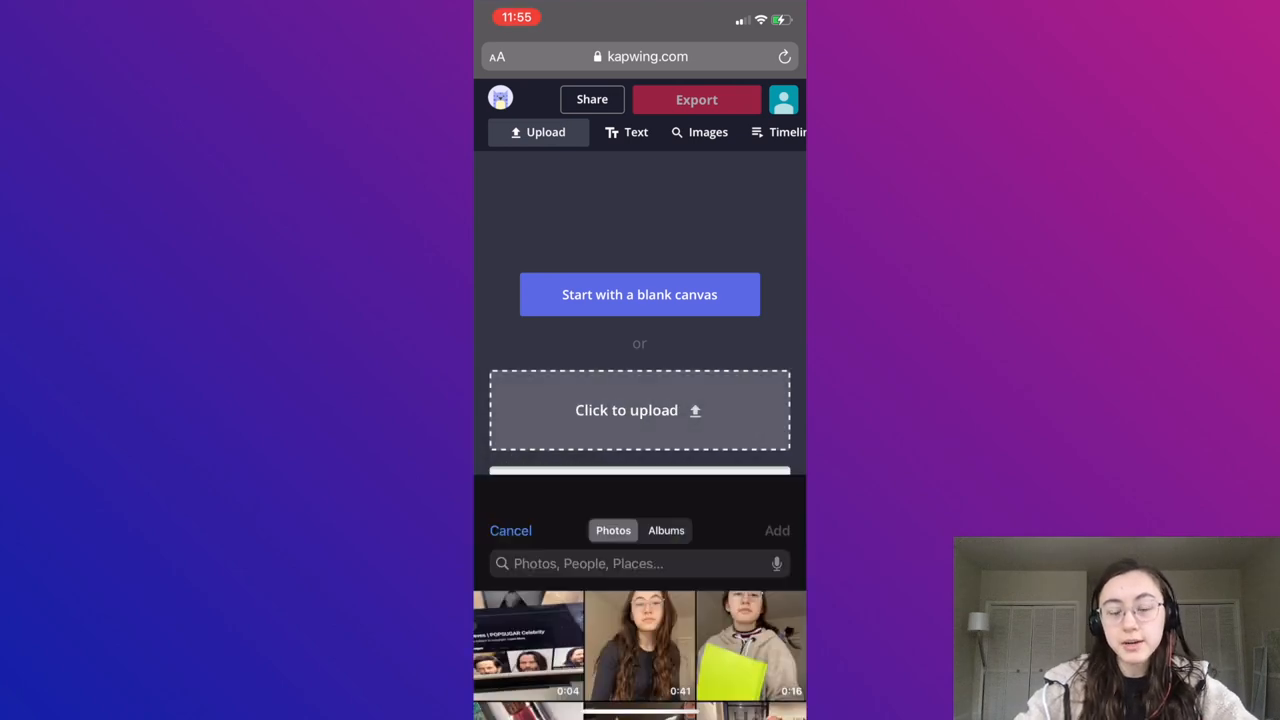
click(640, 644)
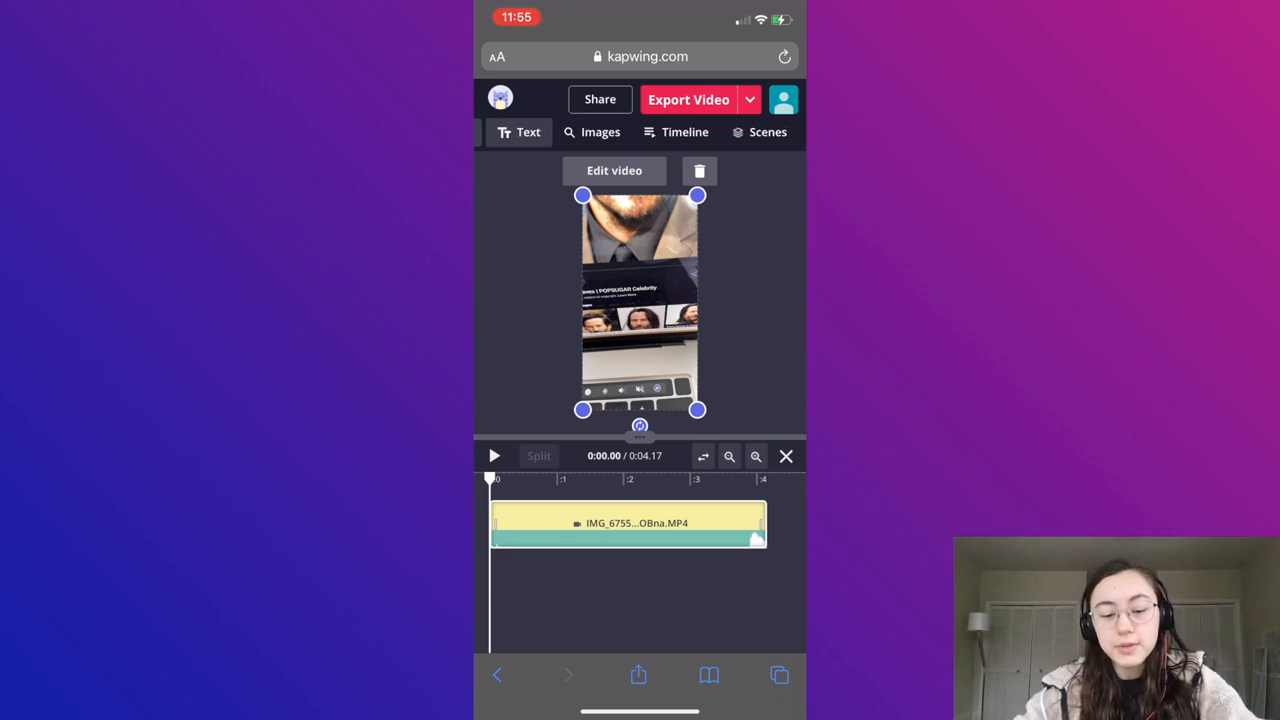
click(600, 132)
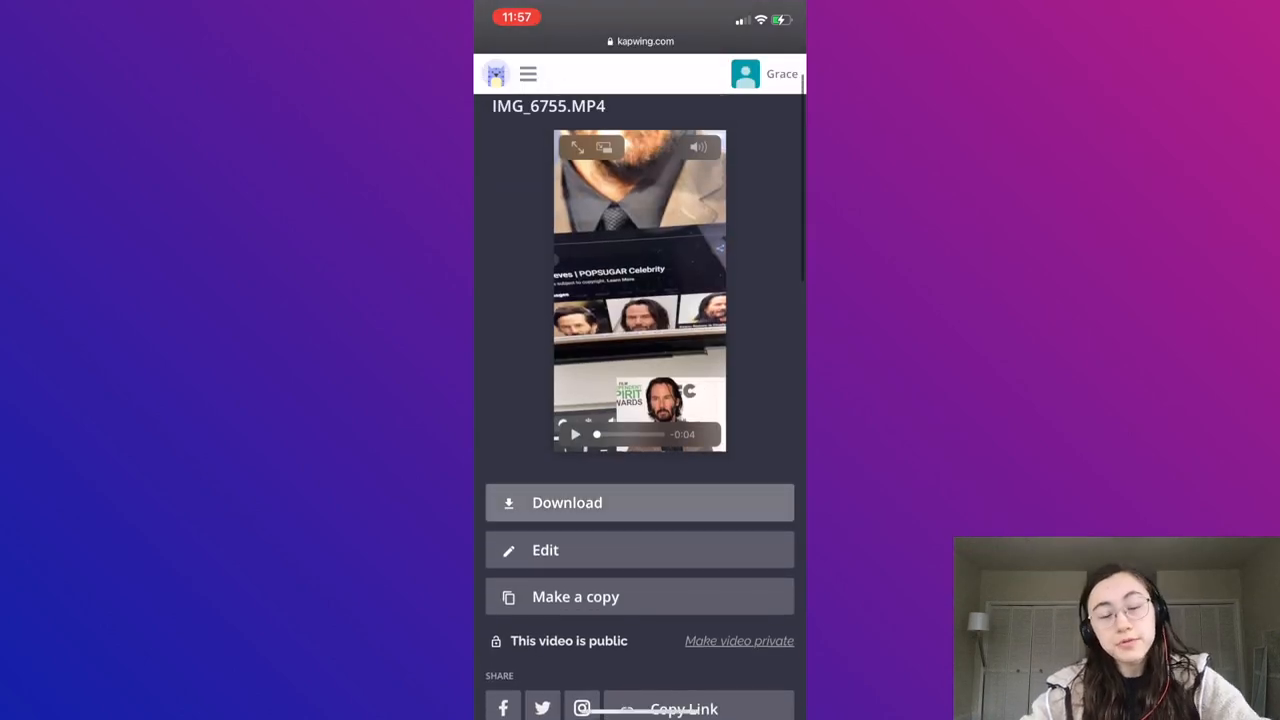
Step: Download the exported Kapwing video and open the file from Safari's downloads
scroll(down, 3)
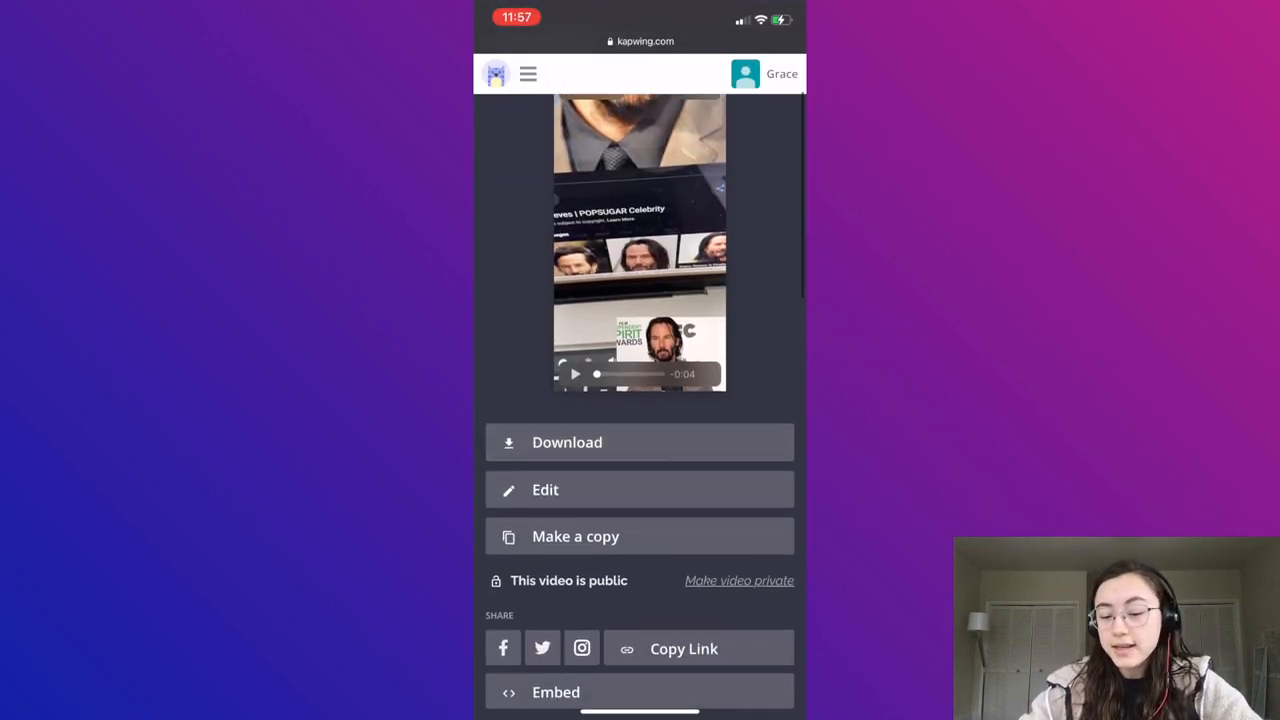
click(640, 442)
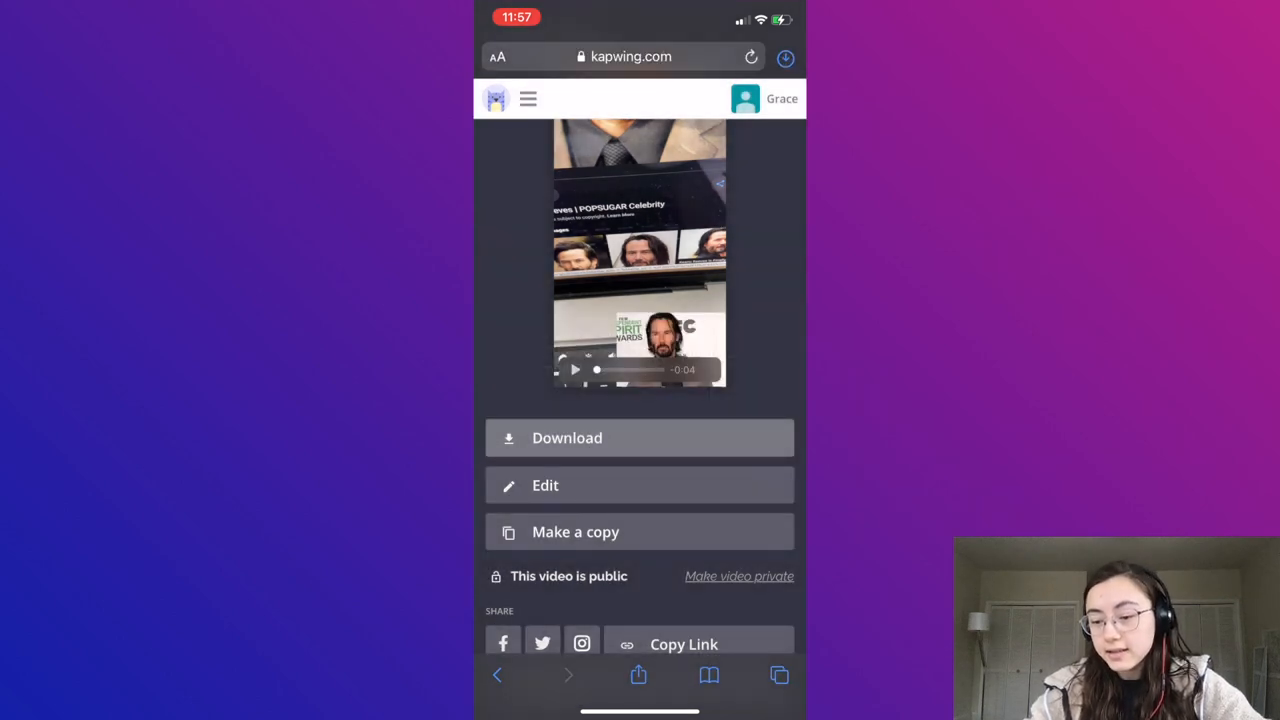
click(784, 56)
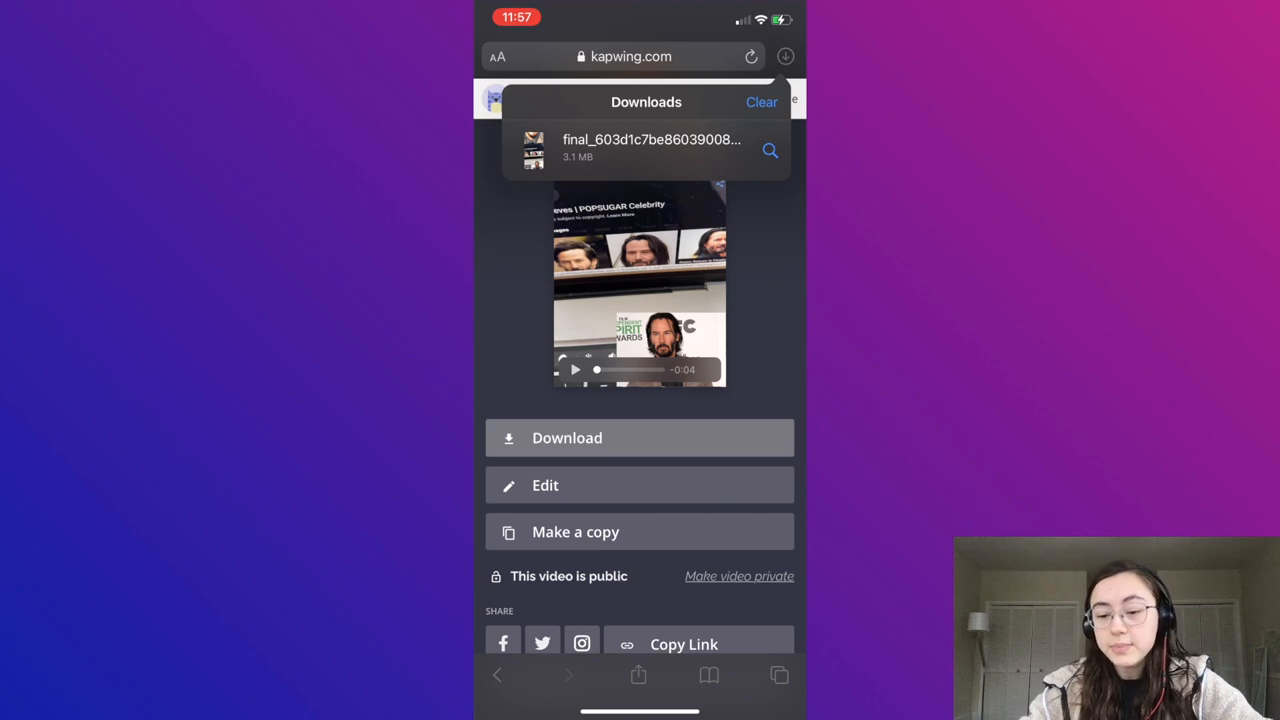
click(650, 148)
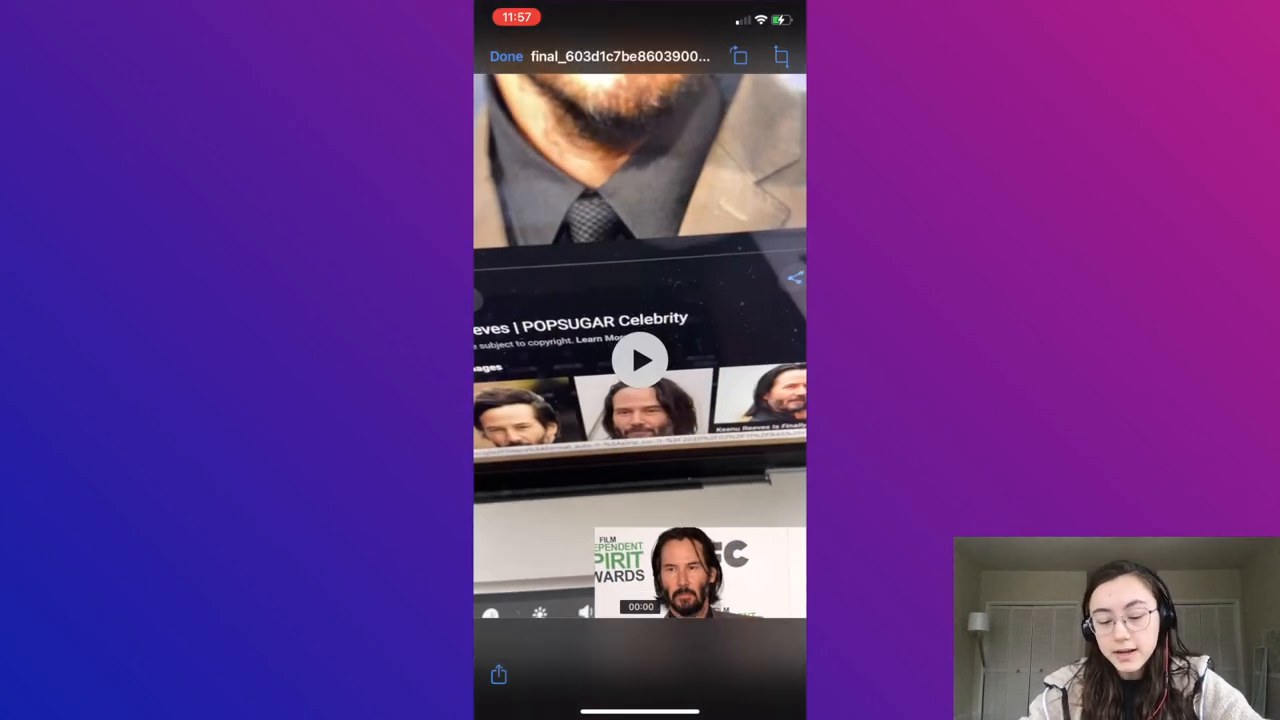
Step: Save the downloaded video into the phone's photo library via Share
click(498, 676)
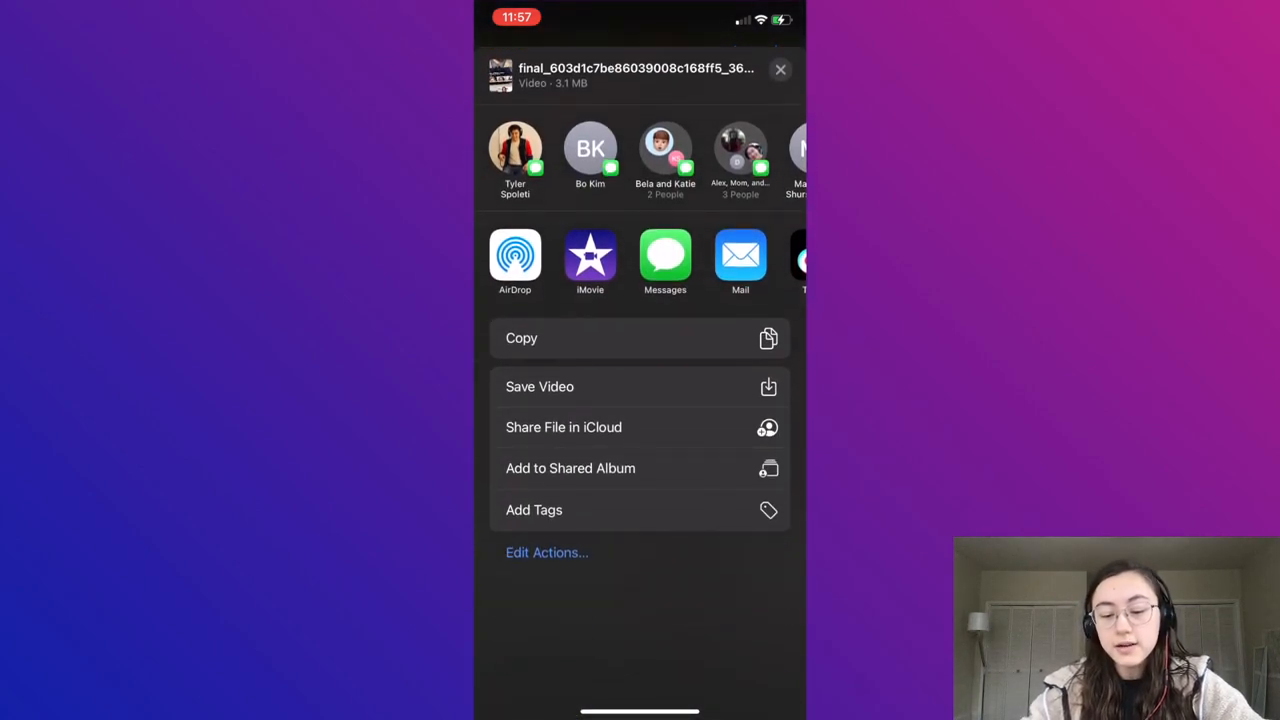
click(780, 70)
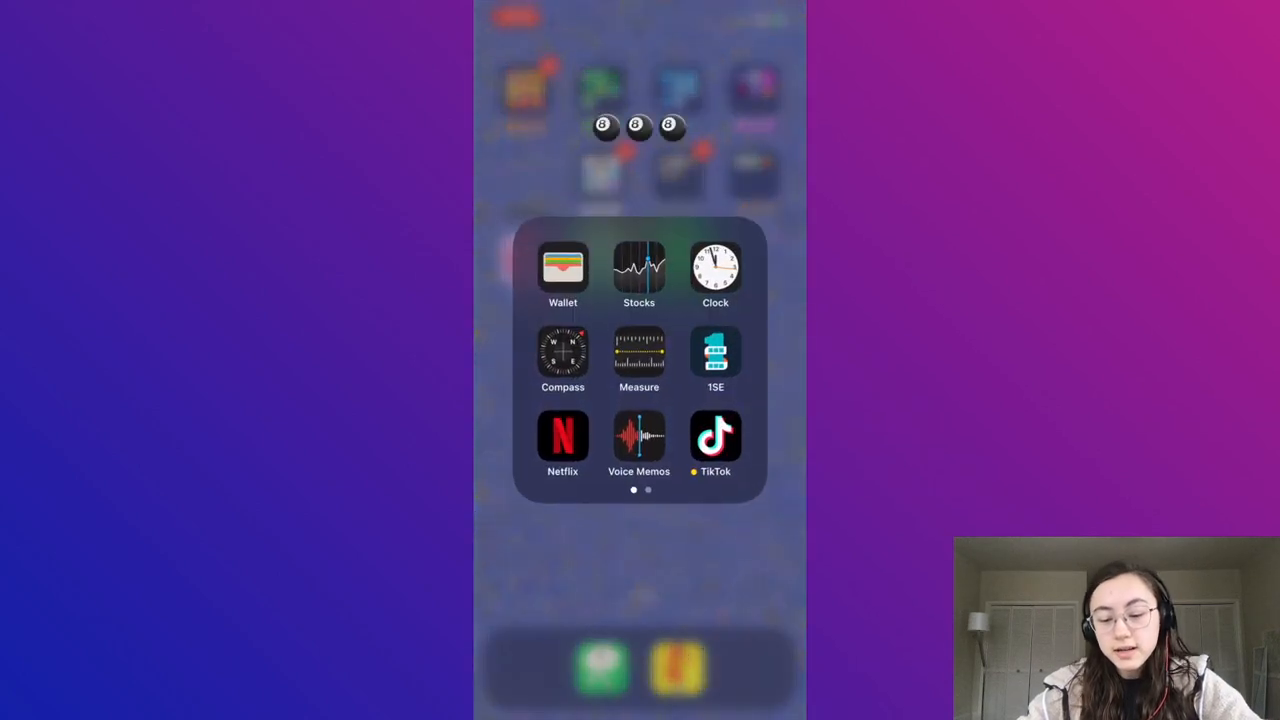
Step: Start a TikTok upload with the lens video and advance to the Post screen
click(716, 438)
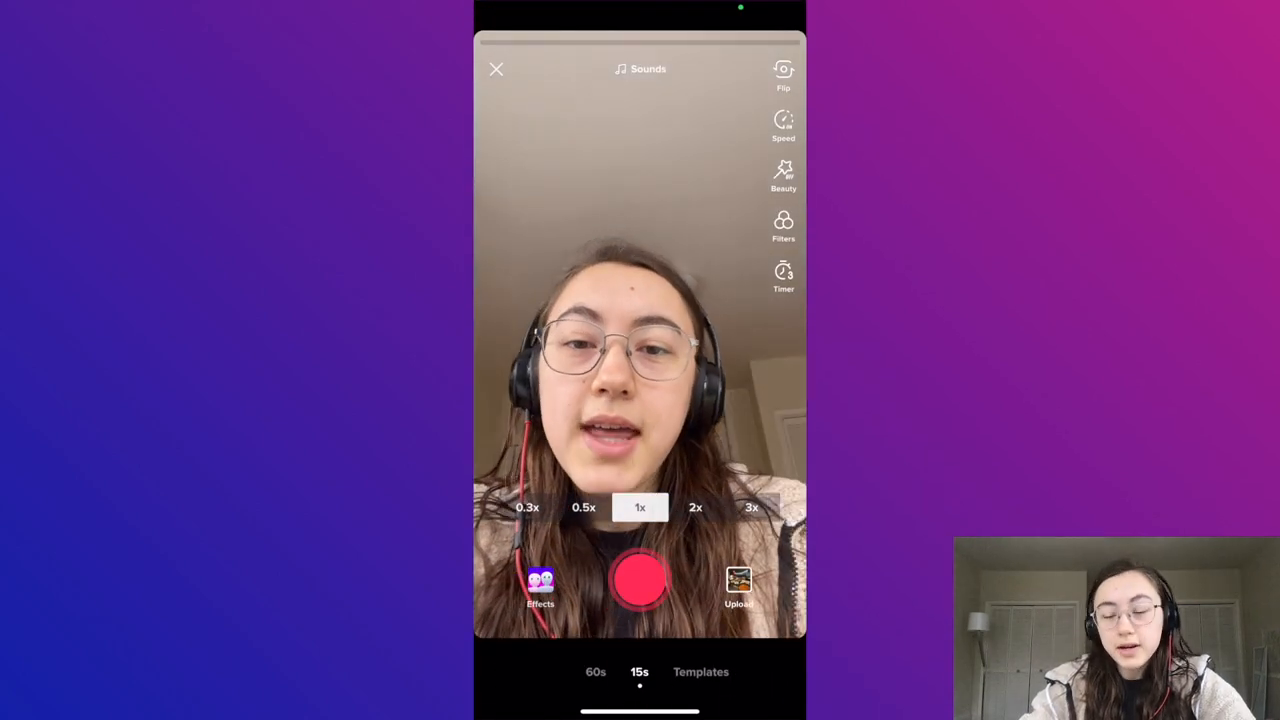
click(738, 584)
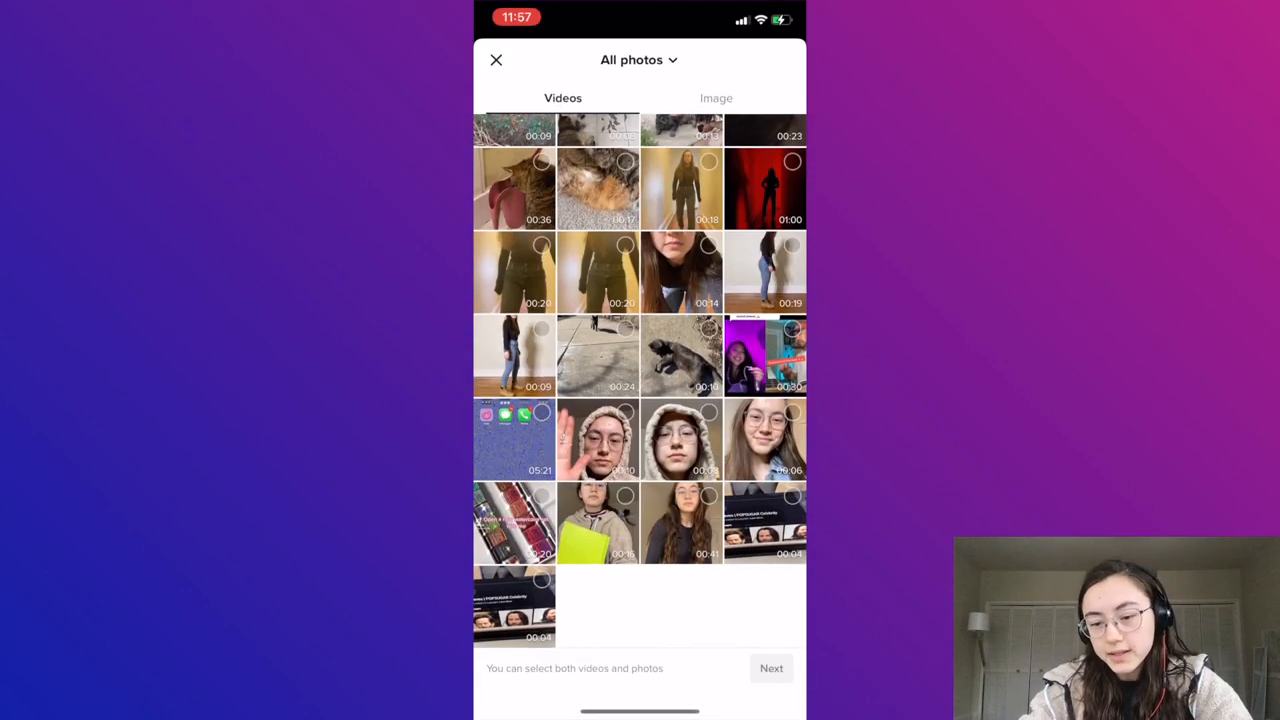
click(514, 610)
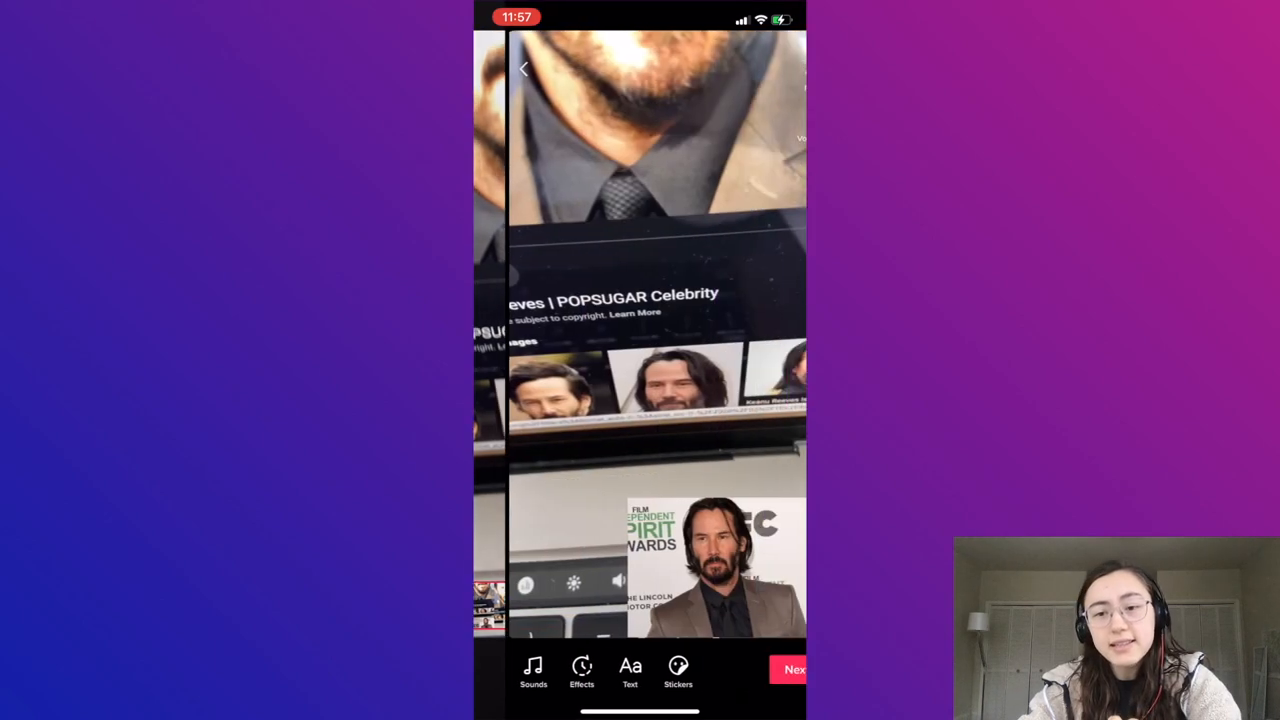
click(792, 668)
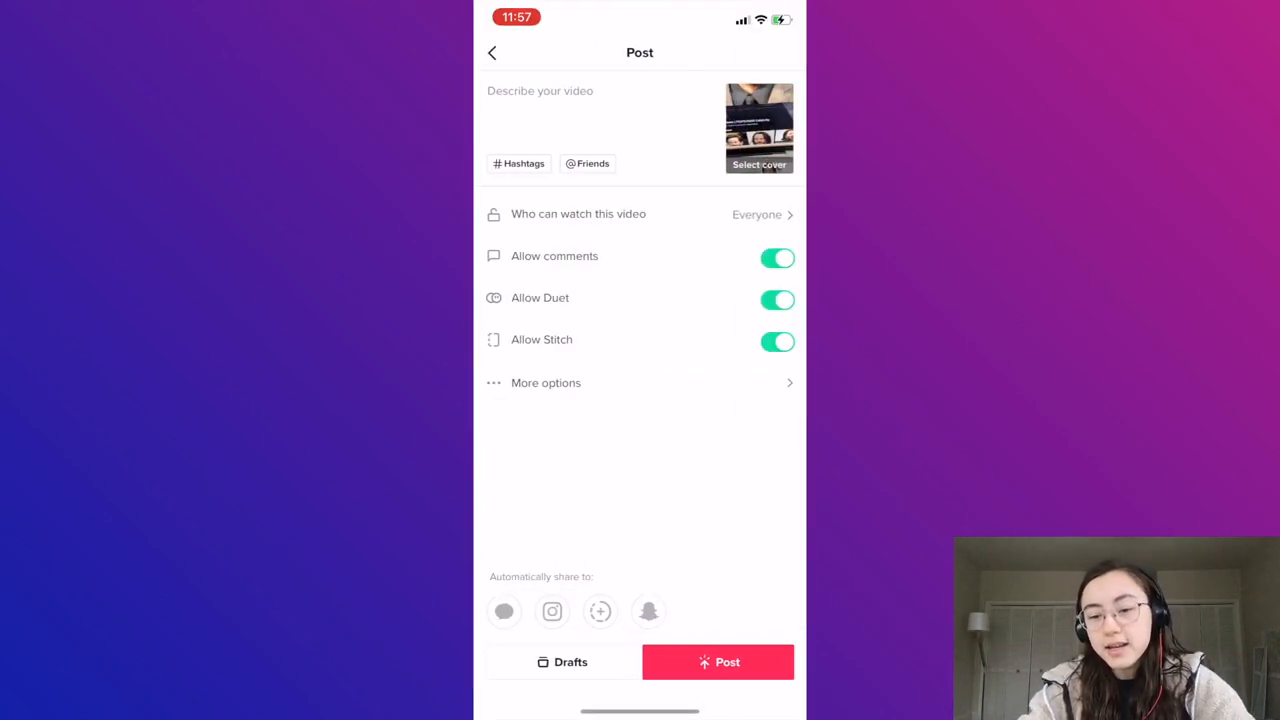